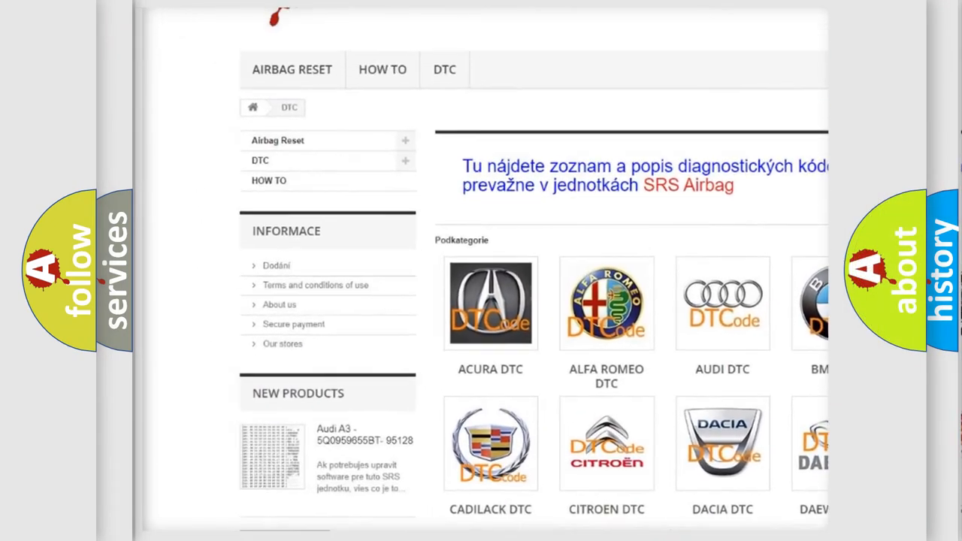
Reveal the Cause list for P16BC: blown fuse, poor alternator connections or ground, faulty PCM
scroll(down, 3)
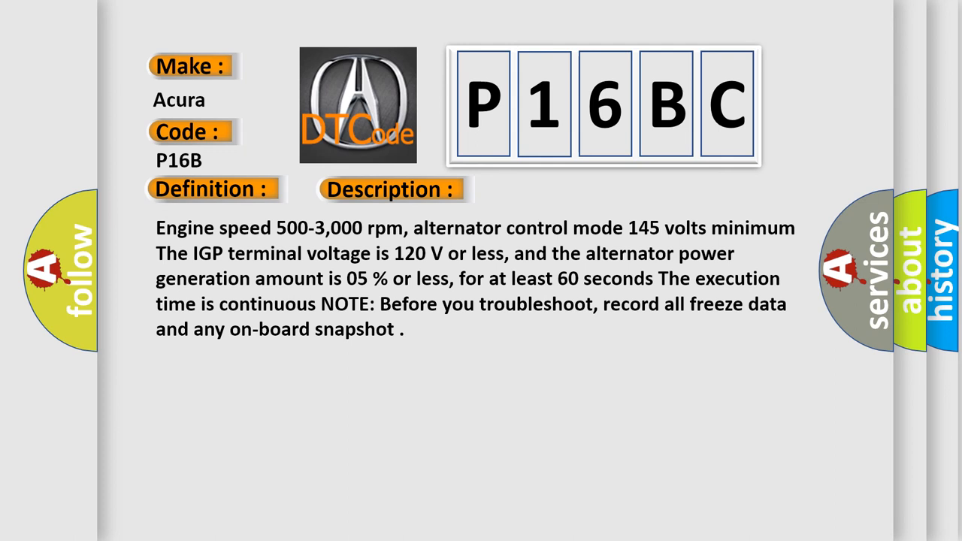
click(554, 190)
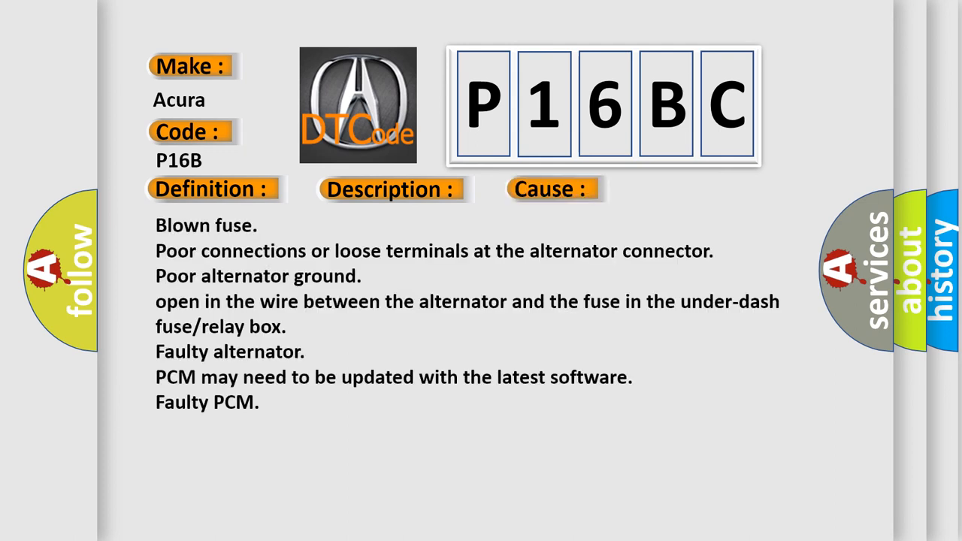